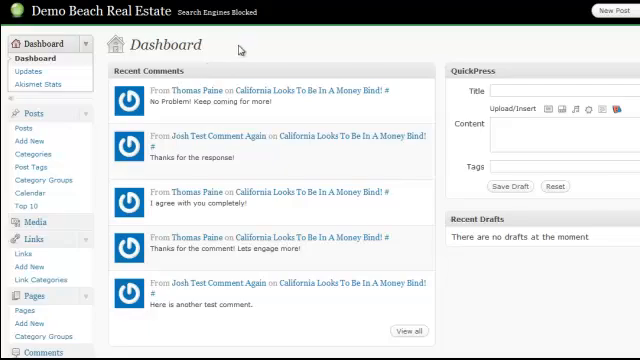
Open the FB Social Plugins settings and follow the Application ID link to Facebook's Create an App form.
{"action": "scroll", "scroll_direction": "down", "scroll_amount": 3}
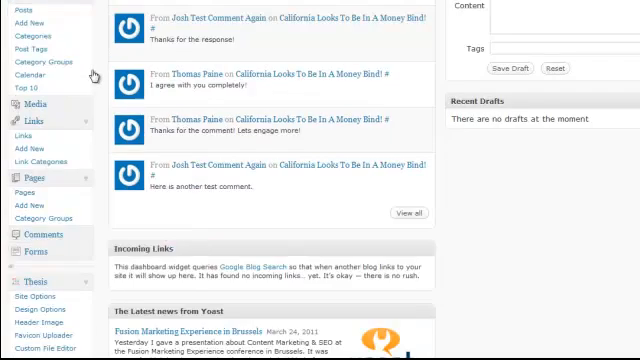
{"action": "scroll", "scroll_direction": "down", "scroll_amount": 3}
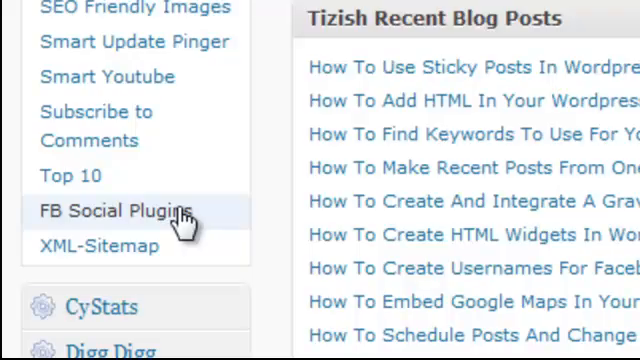
{"action": "left_click", "coordinate": [108, 211]}
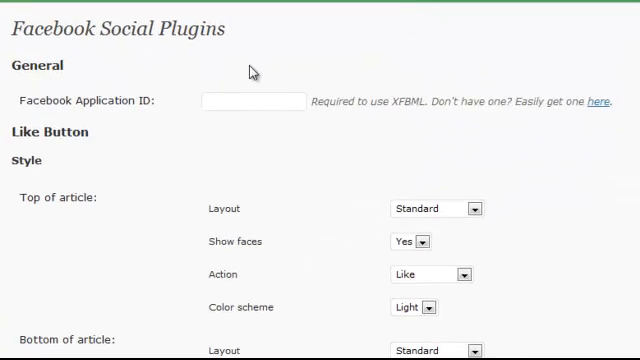
{"action": "left_click", "coordinate": [253, 100]}
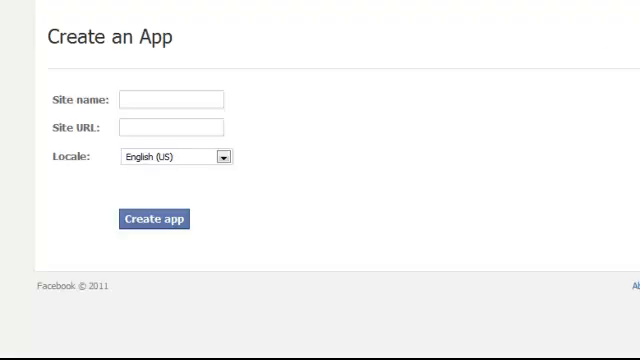
{"action": "left_click", "coordinate": [165, 99]}
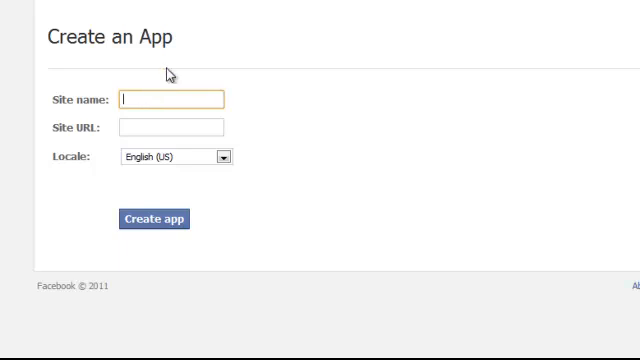
{"action": "type", "text": "http://mysitename.com"}
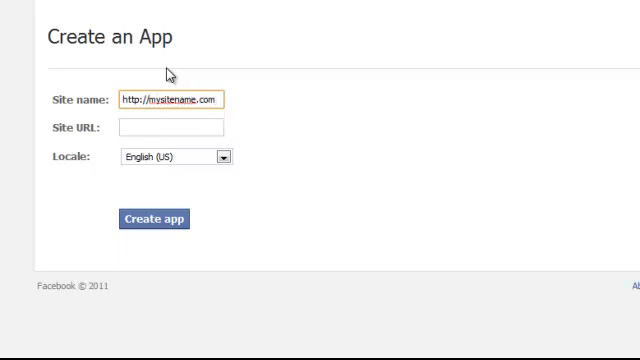
{"action": "type", "text": "/"}
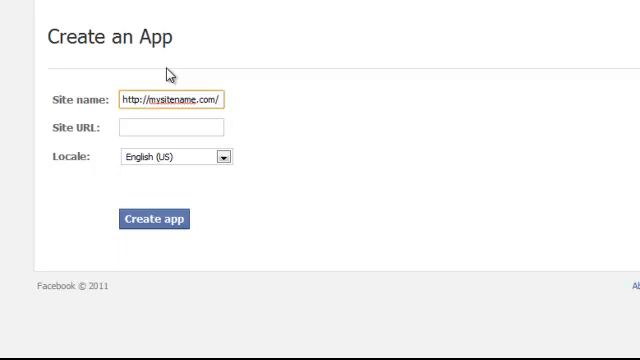
{"action": "type", "text": "M"}
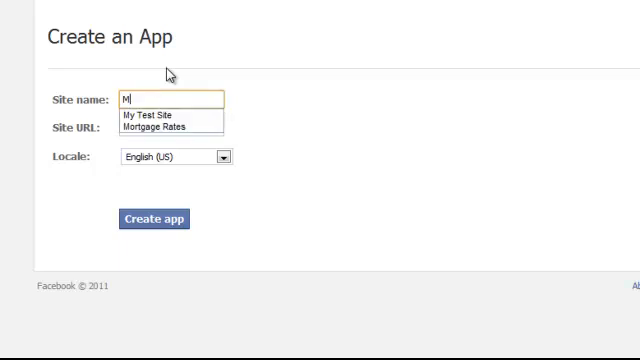
{"action": "type", "text": "y Test Site Demo"}
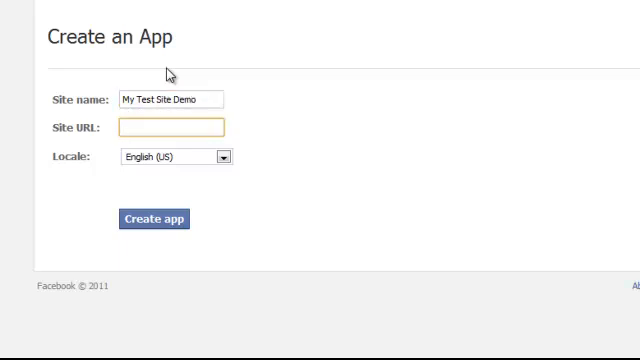
{"action": "type", "text": "http://mysitename.com/"}
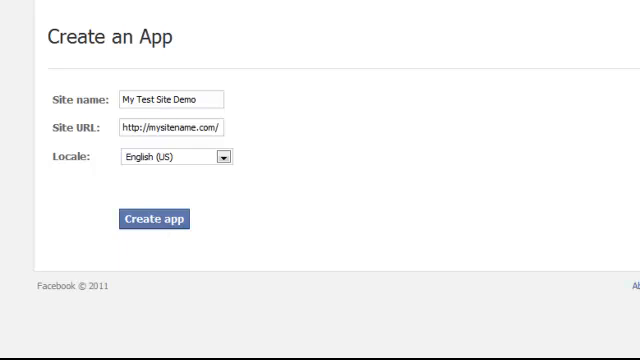
{"action": "left_click", "coordinate": [164, 219]}
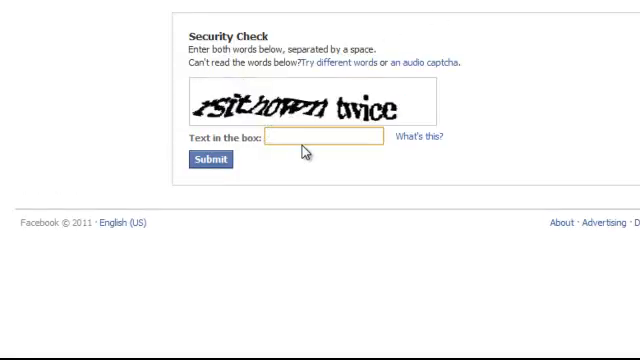
Enter the security check words 'rsithown twi' and submit them.
{"action": "type", "text": "r"}
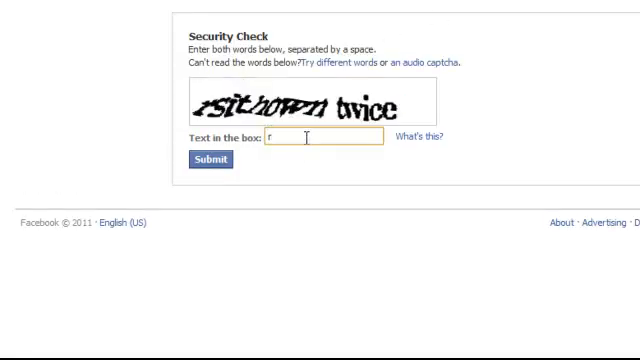
{"action": "type", "text": "sithown twice"}
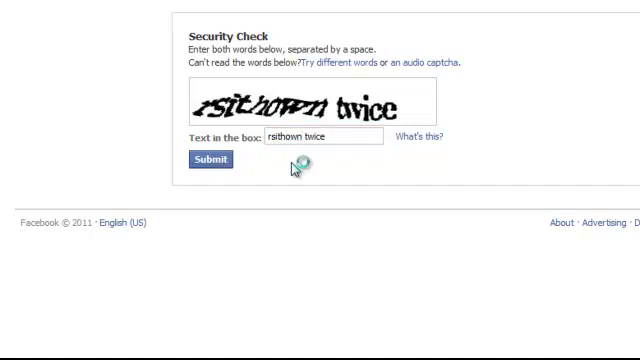
{"action": "mouse_move", "coordinate": [509, 132]}
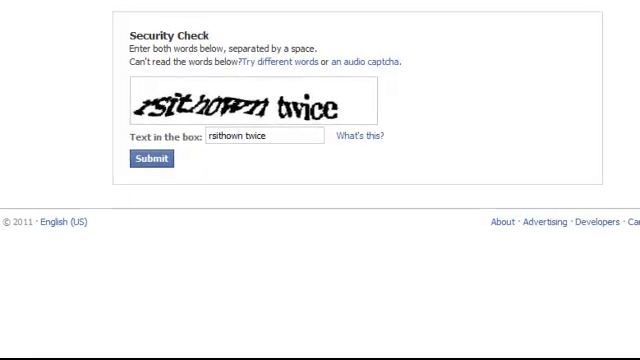
{"action": "left_click", "coordinate": [149, 158]}
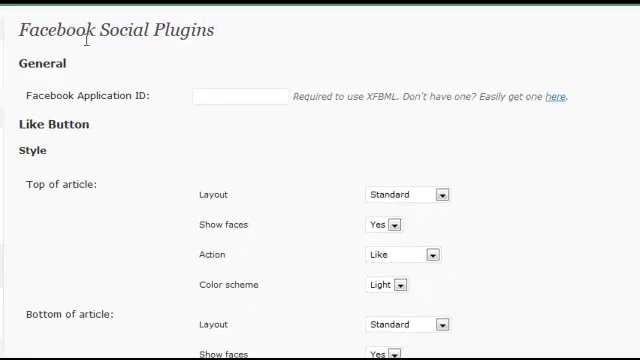
{"action": "left_click", "coordinate": [237, 97]}
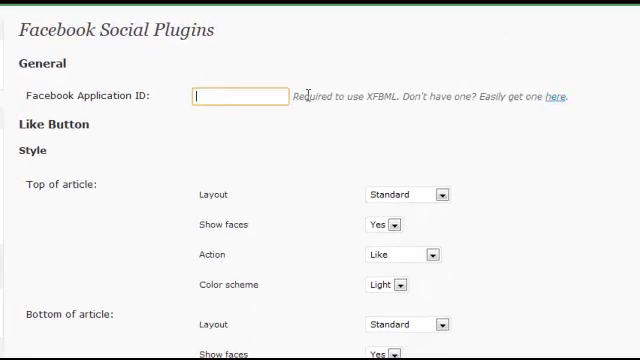
{"action": "type", "text": "110164179064746"}
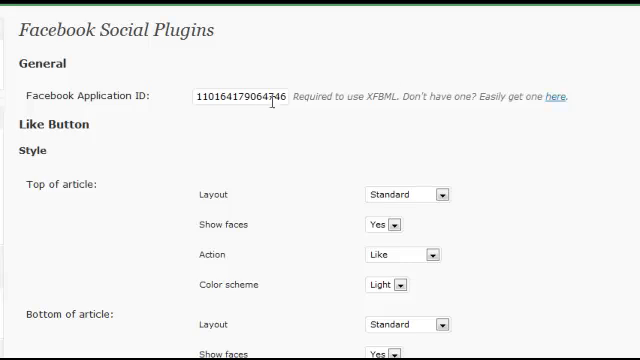
{"action": "scroll", "scroll_direction": "down", "scroll_amount": 3}
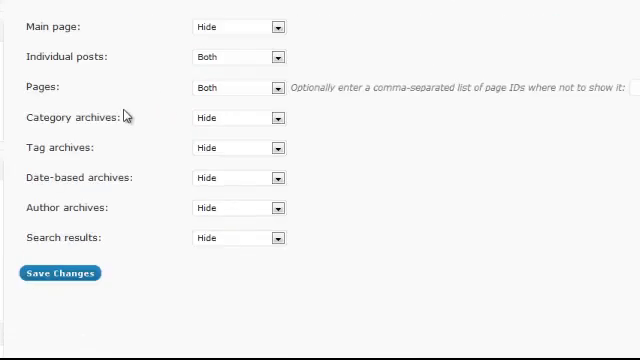
{"action": "scroll", "scroll_direction": "down", "scroll_amount": 3}
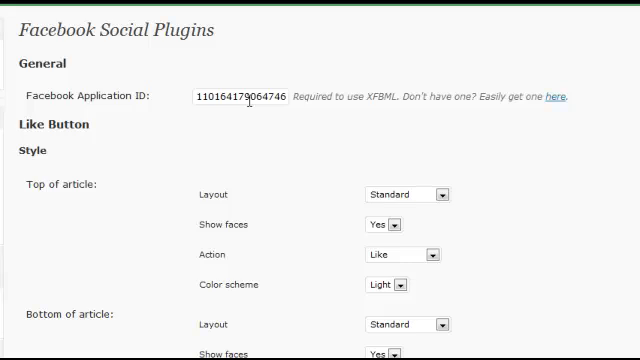
{"action": "left_click", "coordinate": [235, 95]}
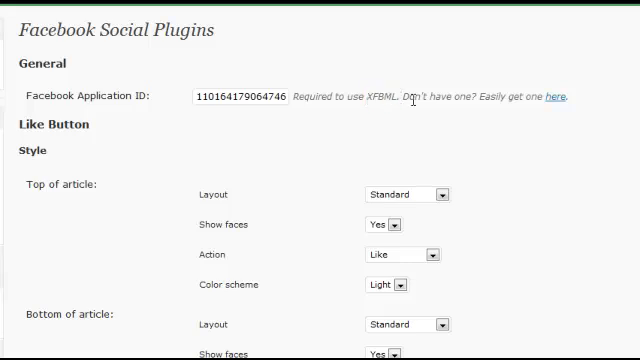
{"action": "scroll", "scroll_direction": "down", "scroll_amount": 3}
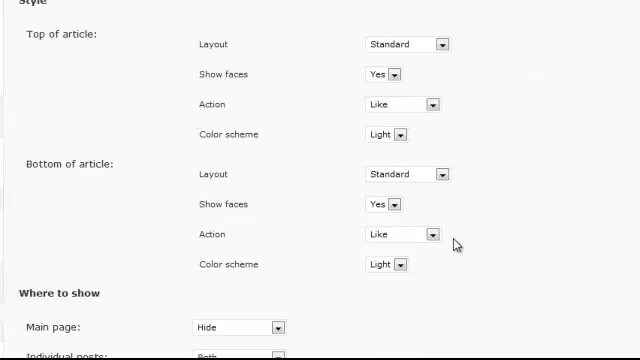
{"action": "scroll", "scroll_direction": "down", "scroll_amount": 3}
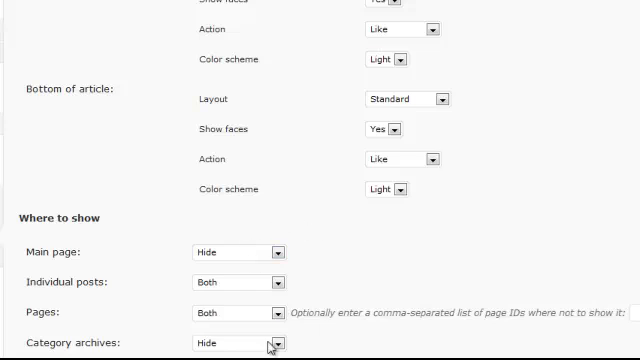